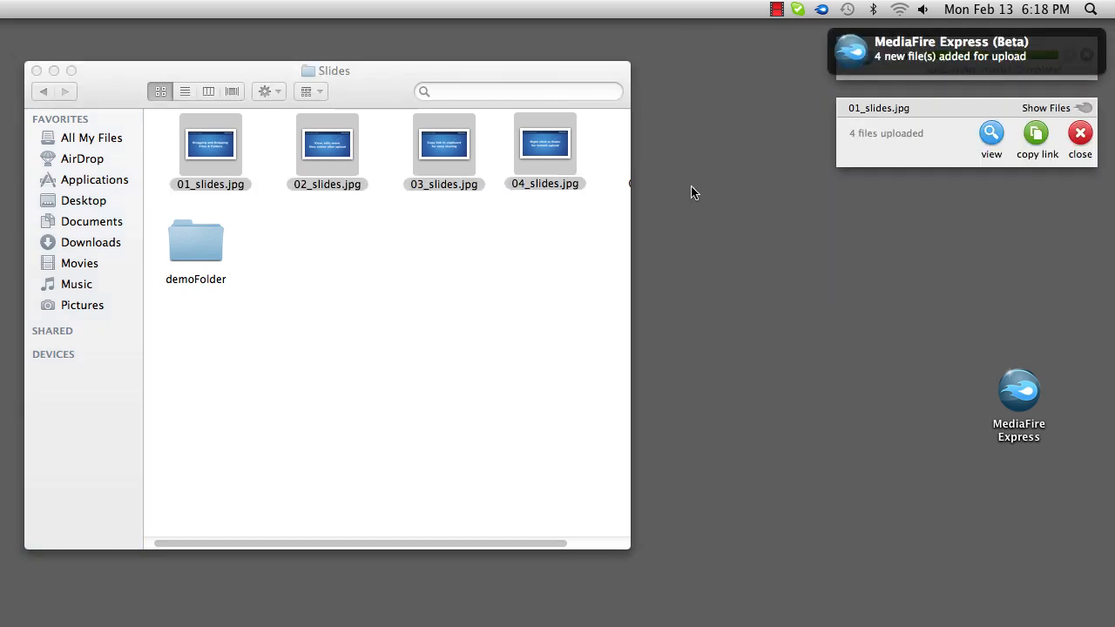
pyautogui.moveTo(516, 258)
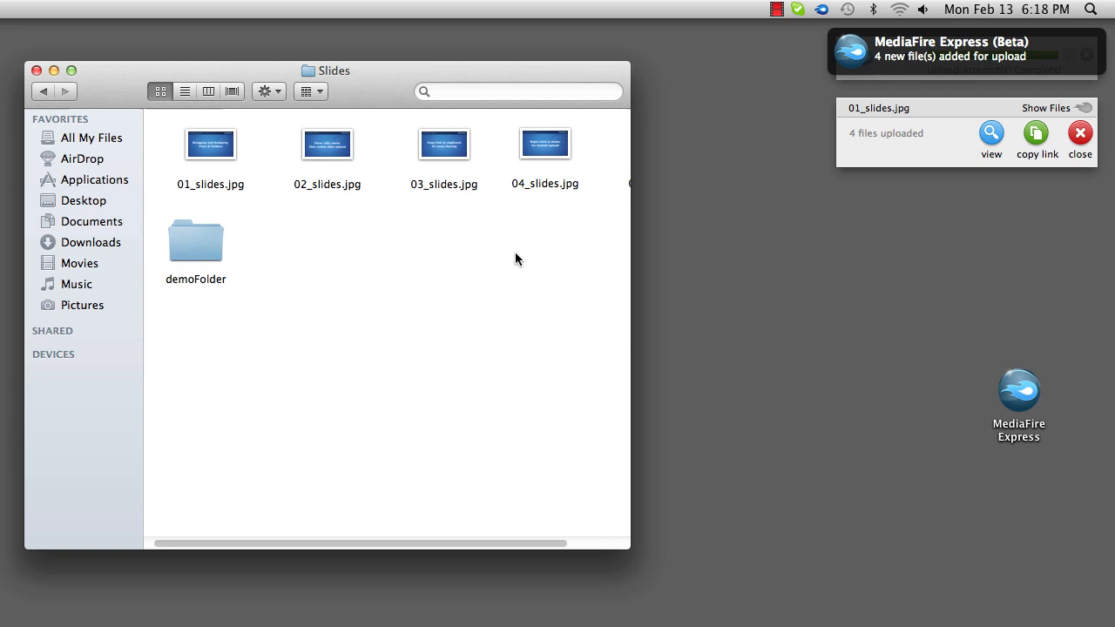
# Step: Send demoFolder to MediaFire from its Finder context menu so its six files upload
pyautogui.rightClick(195, 240)
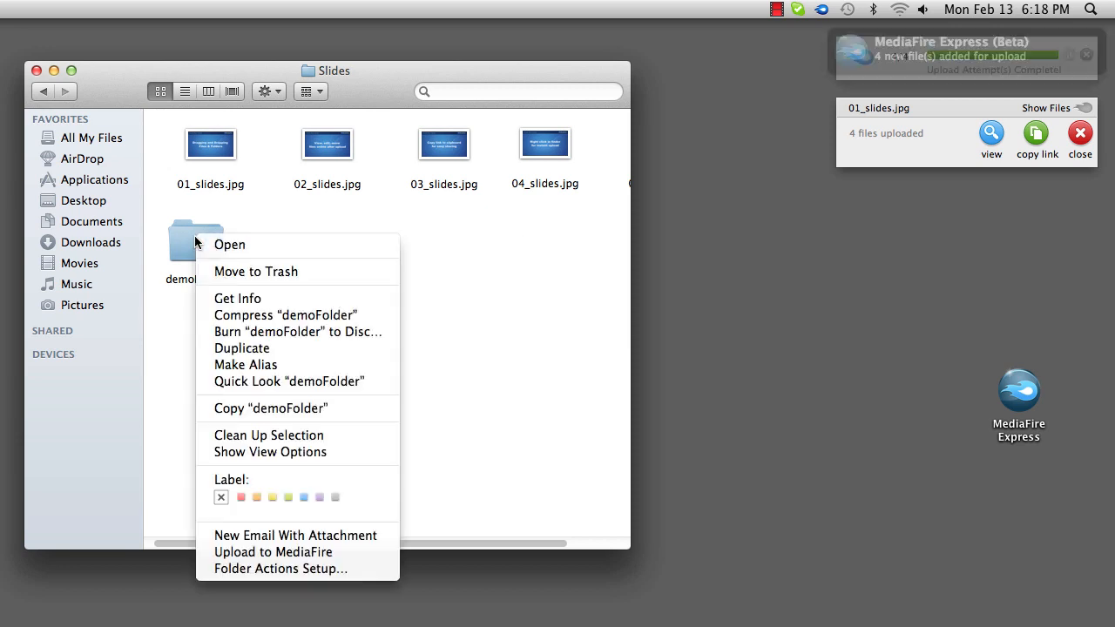
pyautogui.moveTo(289, 552)
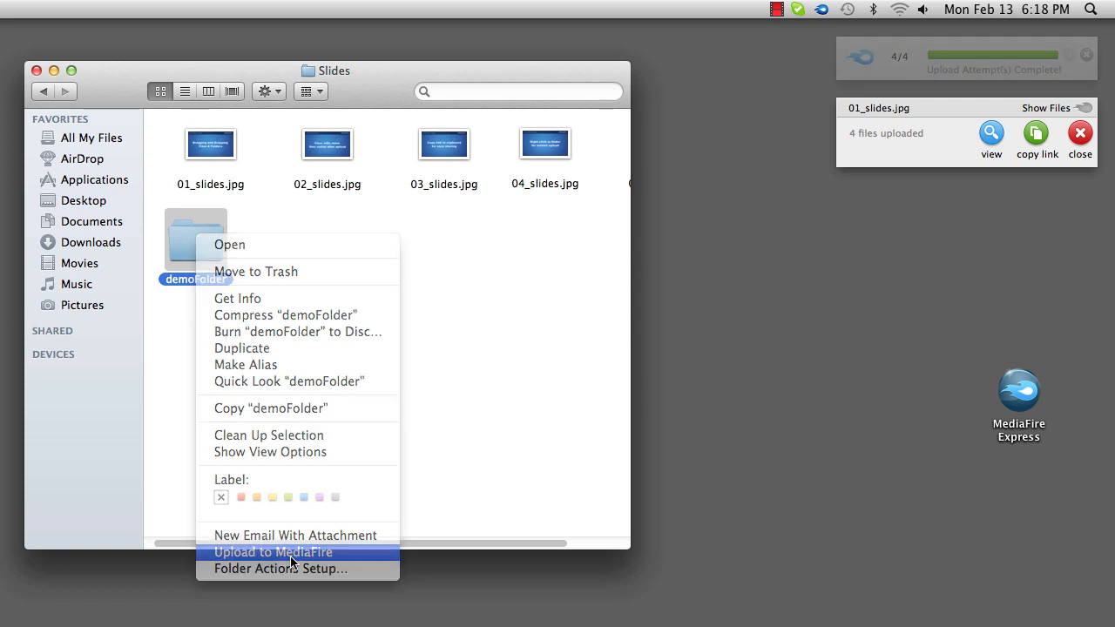
pyautogui.click(272, 552)
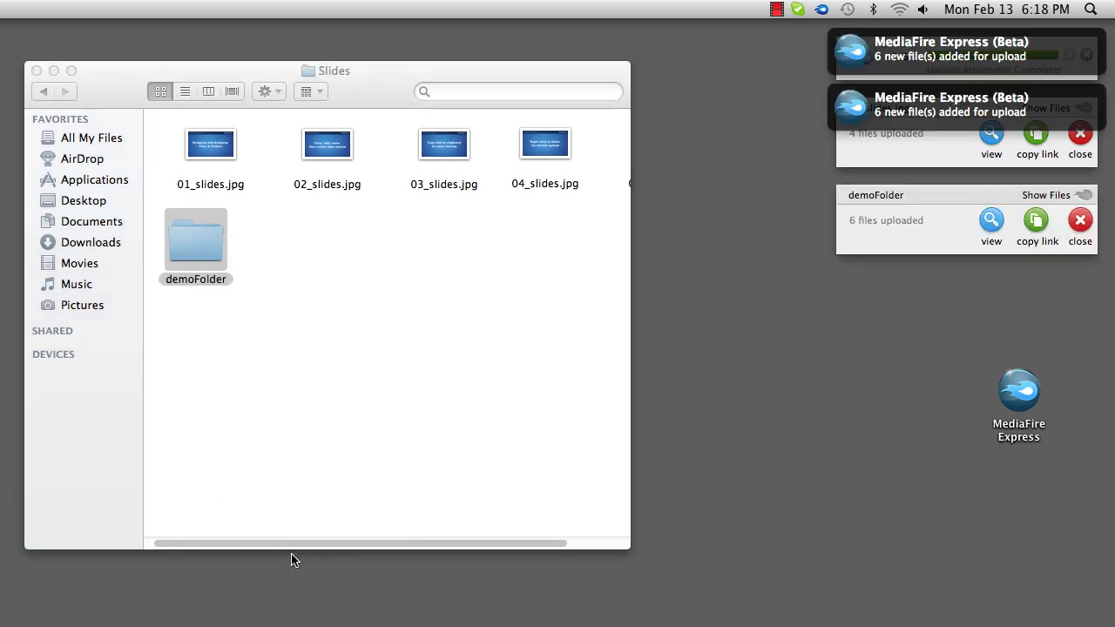
pyautogui.moveTo(827, 400)
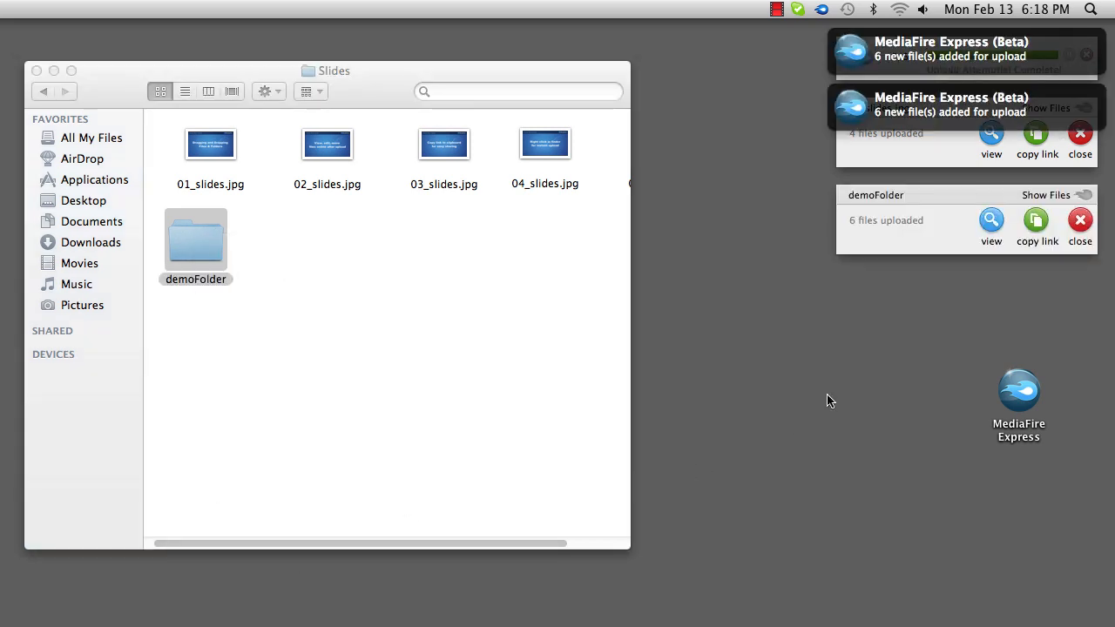
# Step: Paste the copied MediaFire link into the body of the 'Here is the link!' email draft
pyautogui.click(1035, 219)
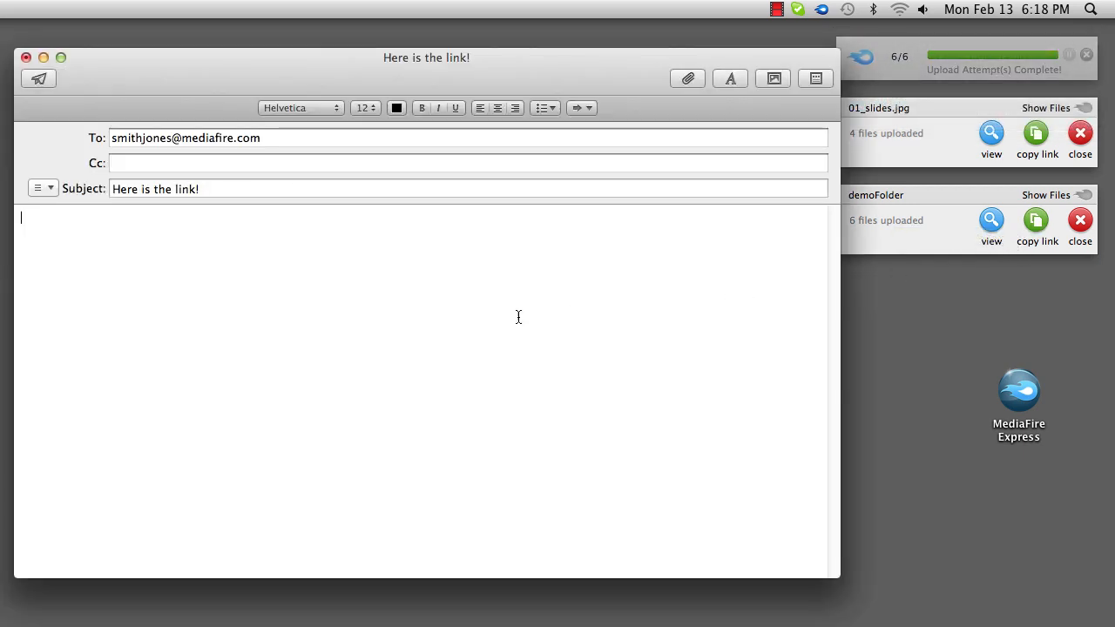
pyautogui.rightClick(35, 223)
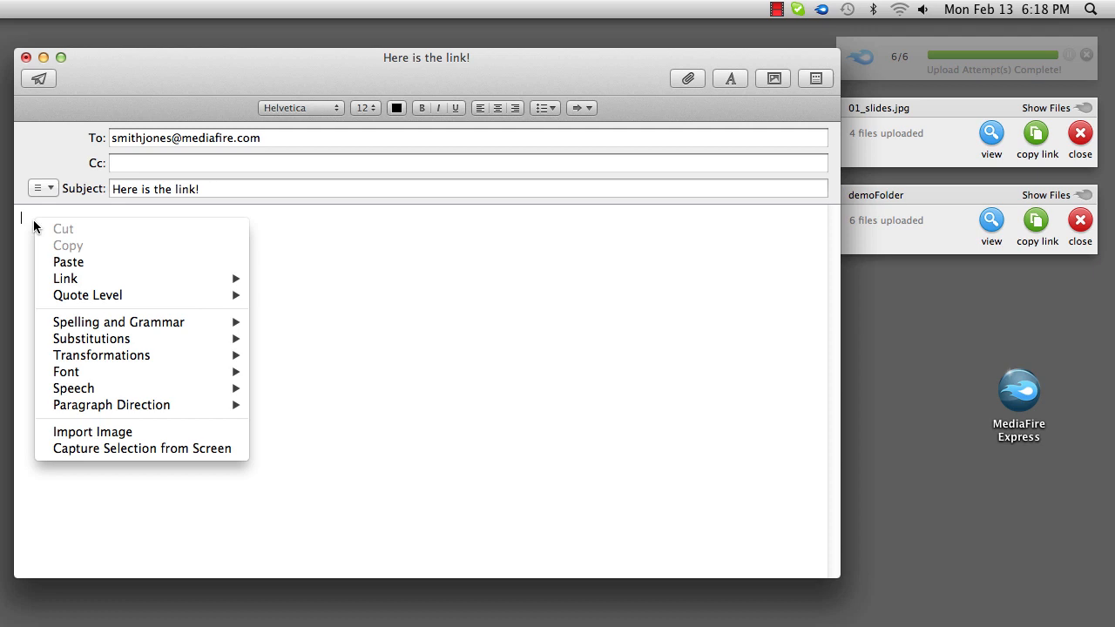
pyautogui.click(68, 261)
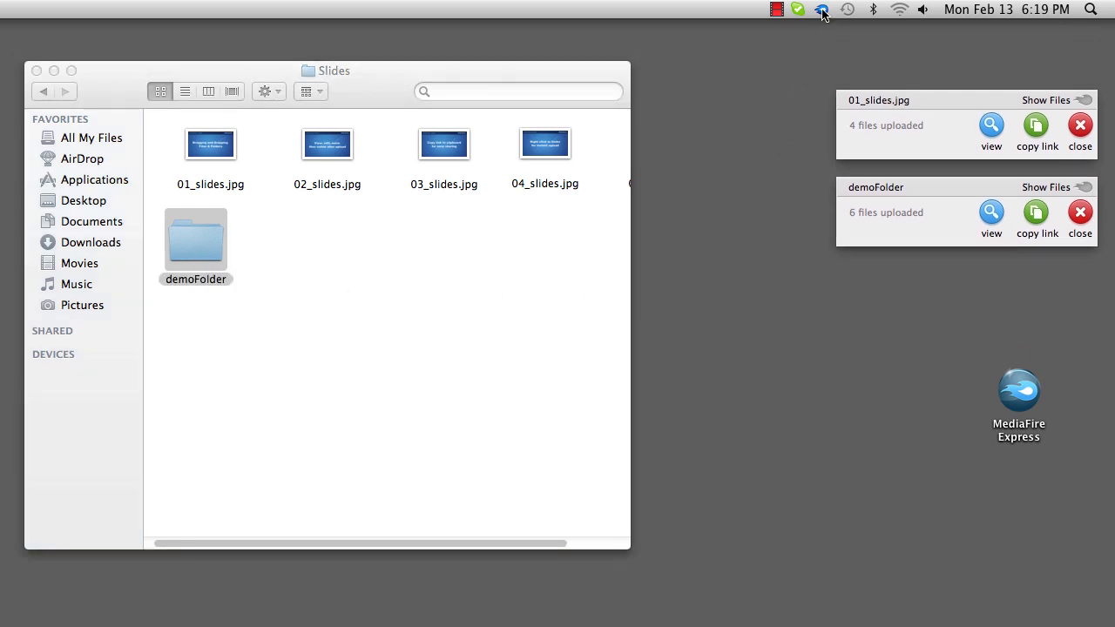
# Step: Start a screenshot capture from the MediaFire Express menu bar icon, targeting the Slides window
pyautogui.click(821, 11)
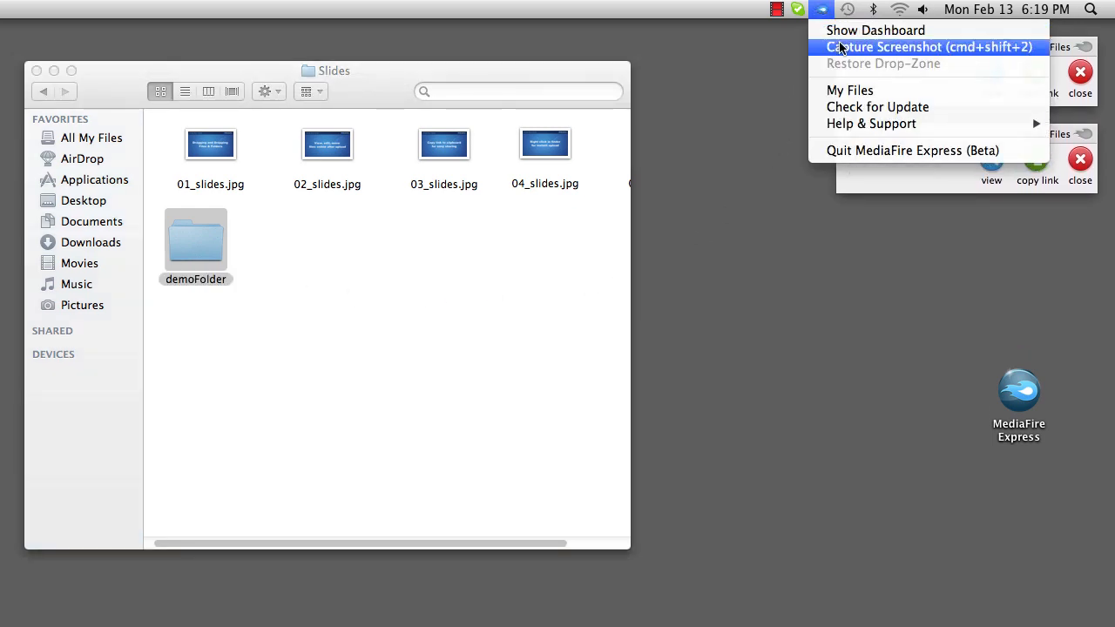
pyautogui.click(927, 47)
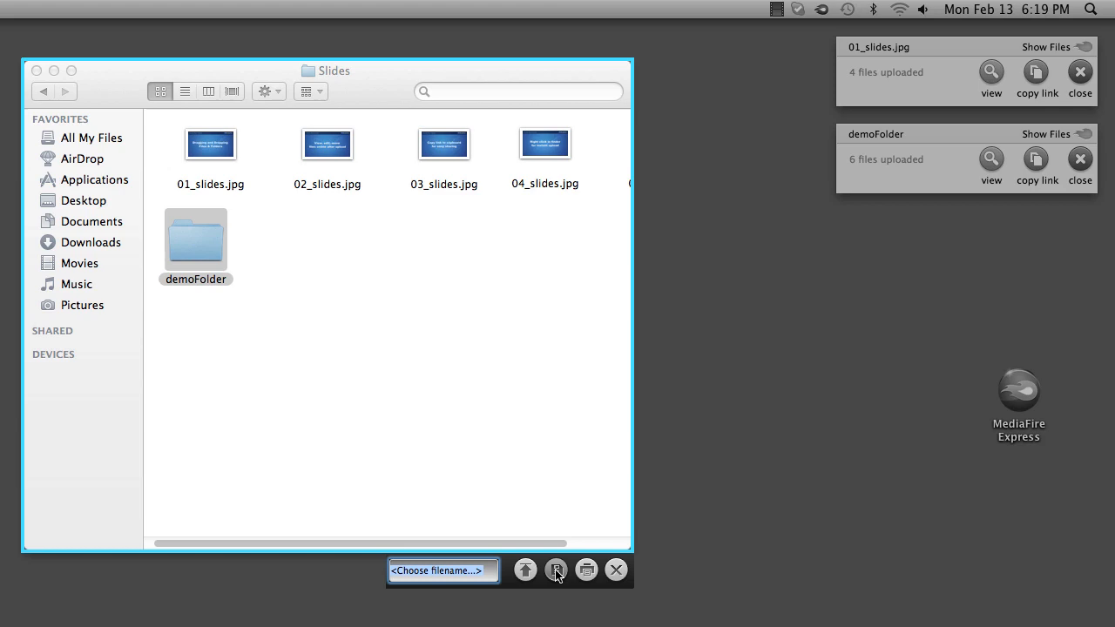
pyautogui.moveTo(780, 223)
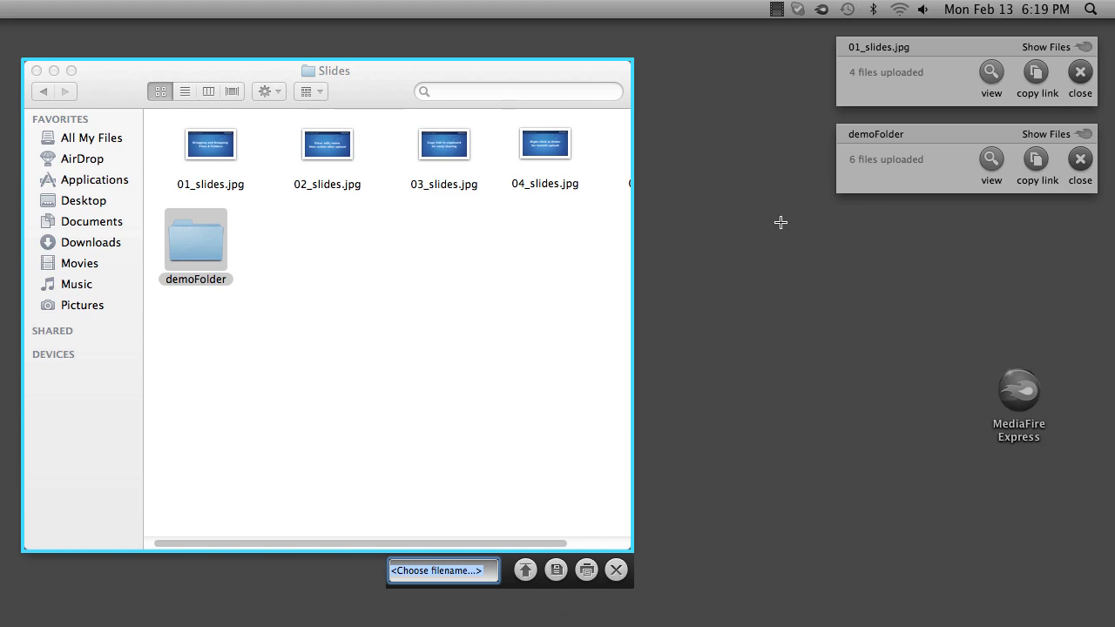